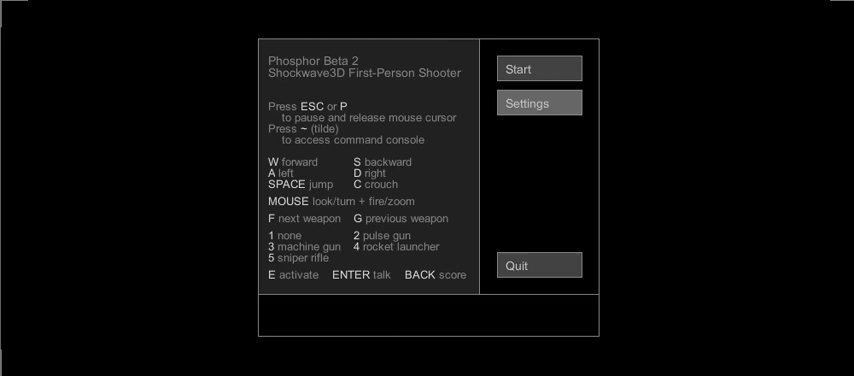
Step: Open the game's Settings window from the main menu, landing on the Controls tab
click(538, 104)
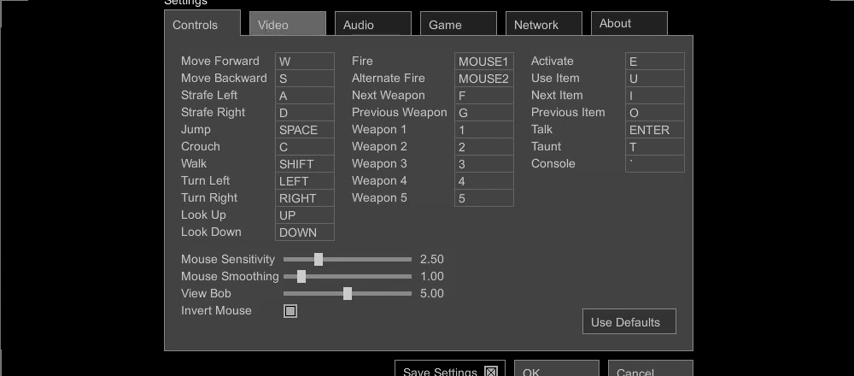
Step: Review the Video renderer and resolution options, then move on to the Audio settings
click(286, 24)
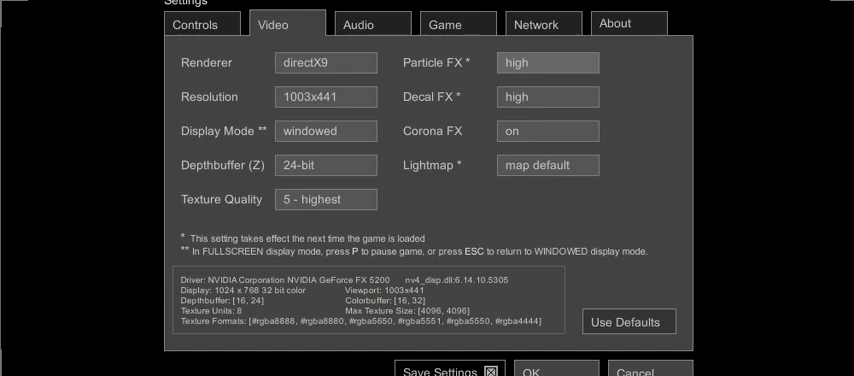
click(546, 132)
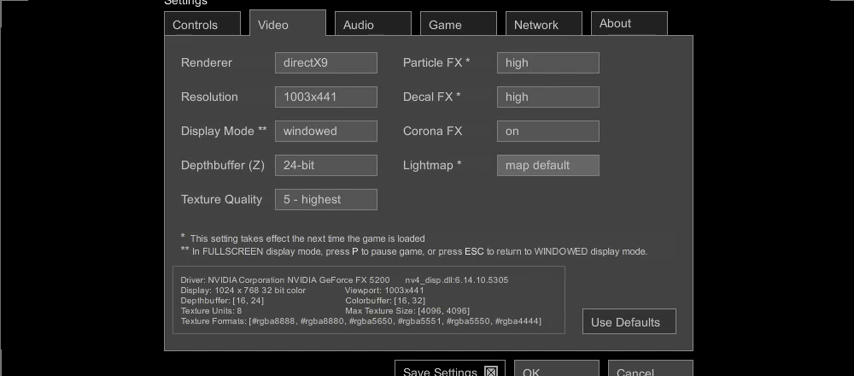
click(372, 24)
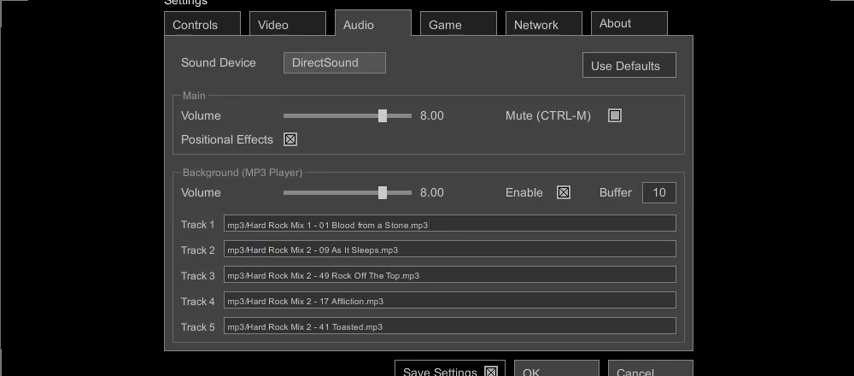
Step: Look over the sound volume and MP3 track fields, then show the Game settings page
click(428, 222)
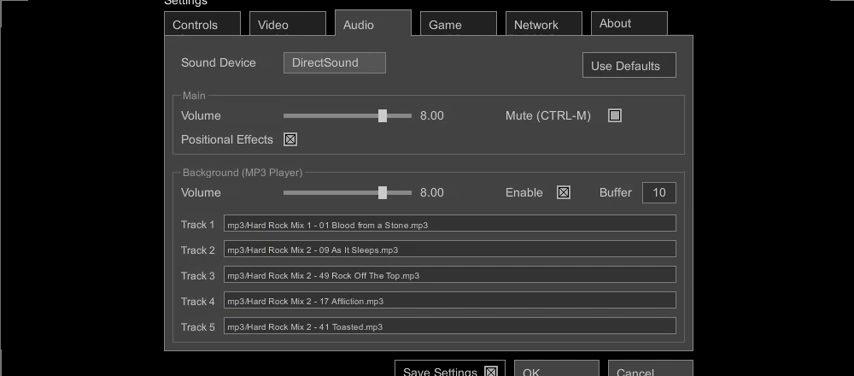
click(436, 224)
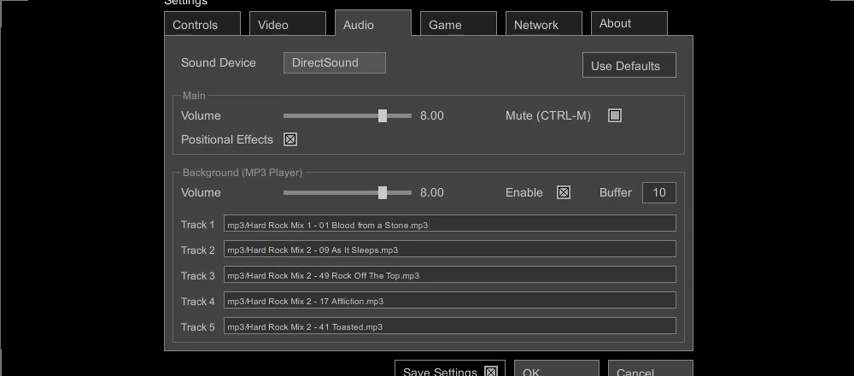
click(430, 224)
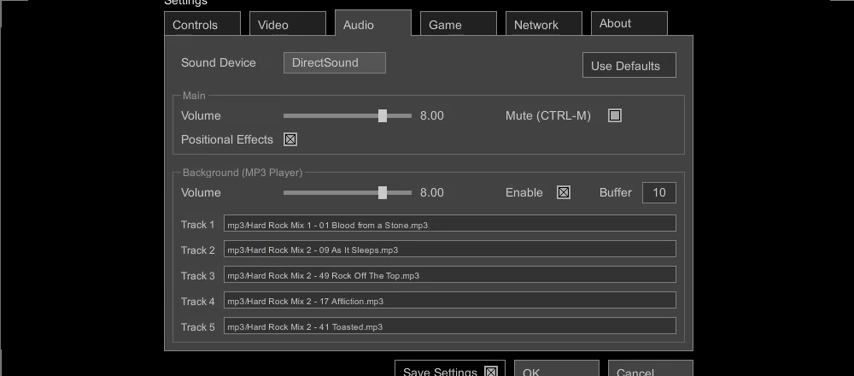
click(430, 224)
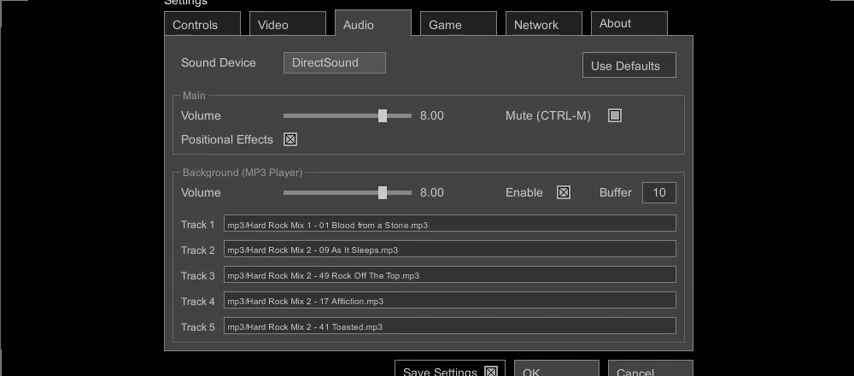
click(430, 224)
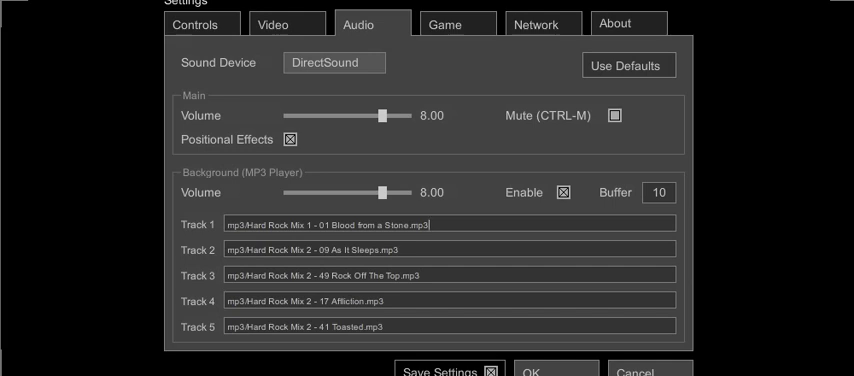
click(458, 24)
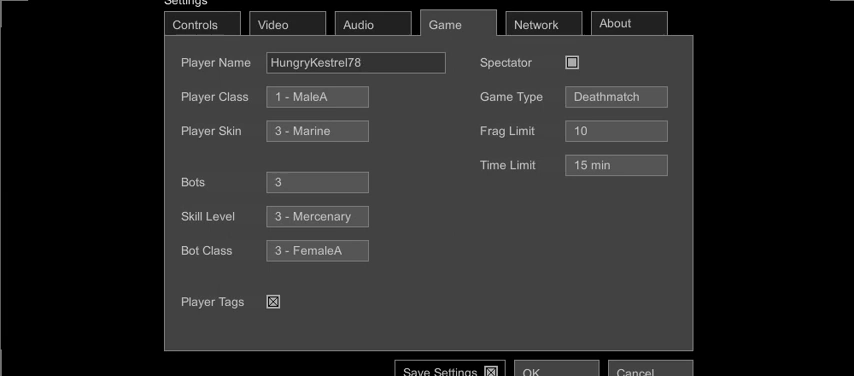
click(356, 62)
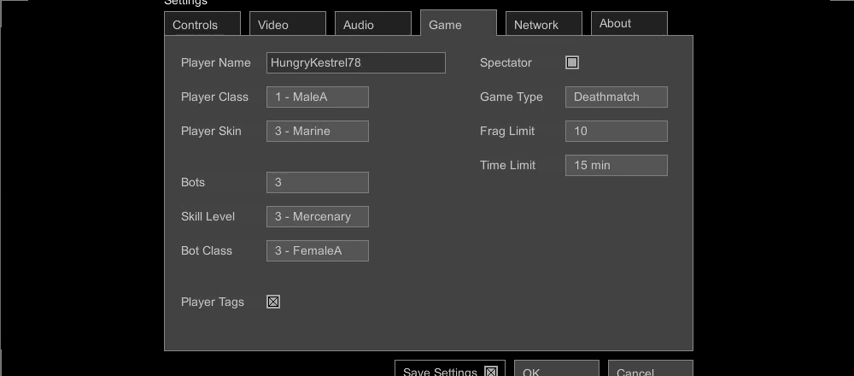
click(356, 62)
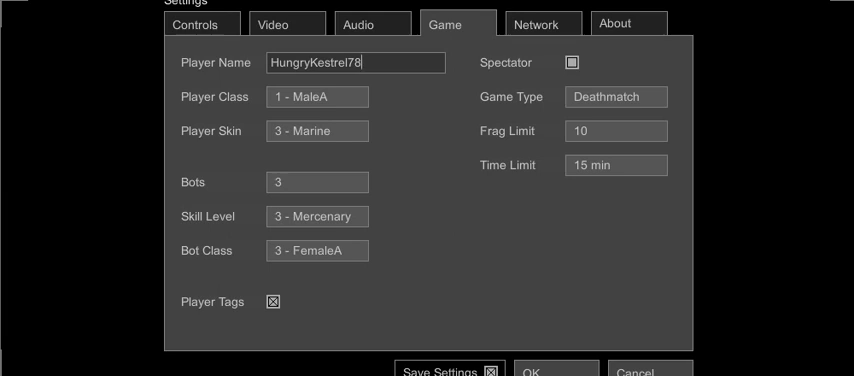
click(316, 96)
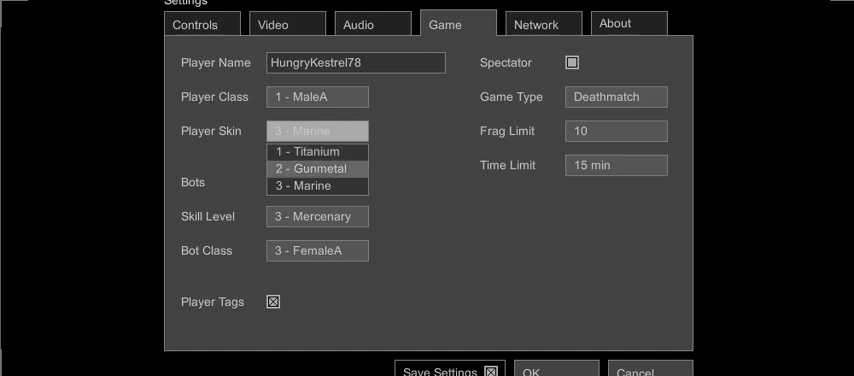
click(316, 96)
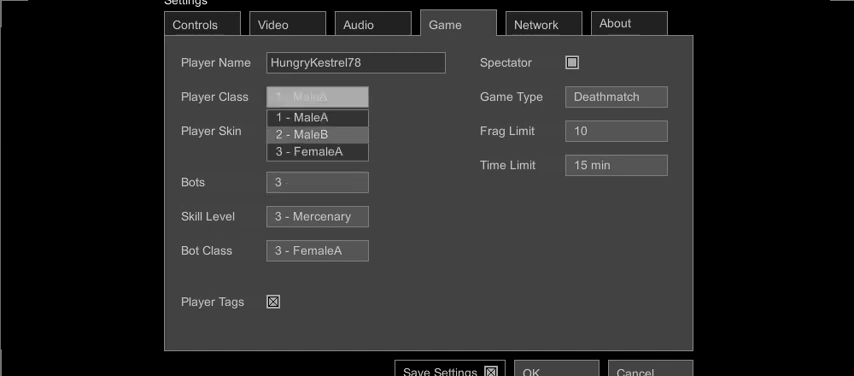
click(316, 132)
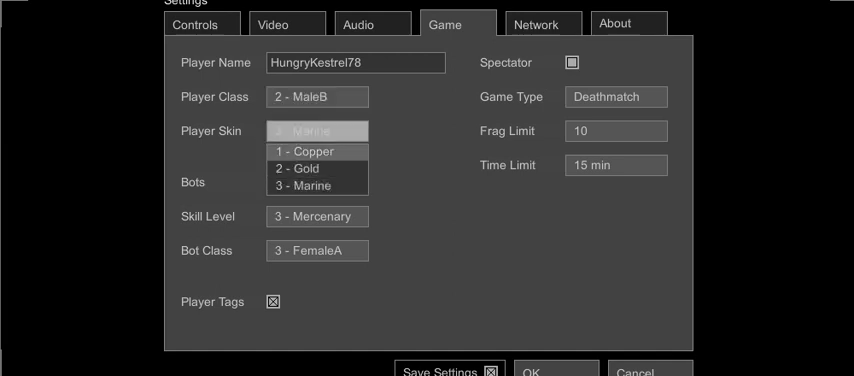
click(316, 188)
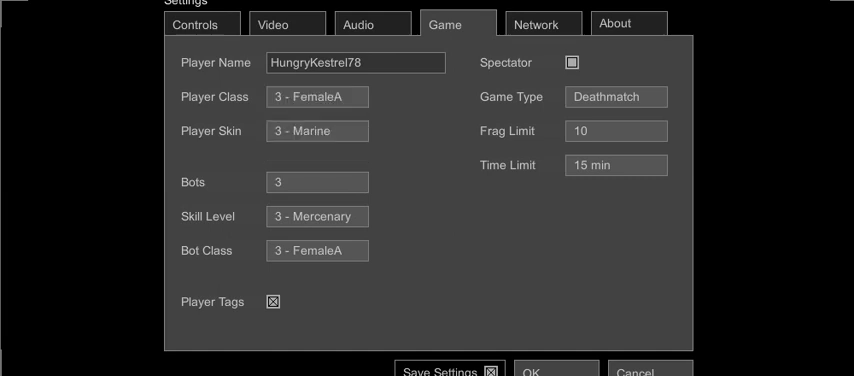
click(316, 132)
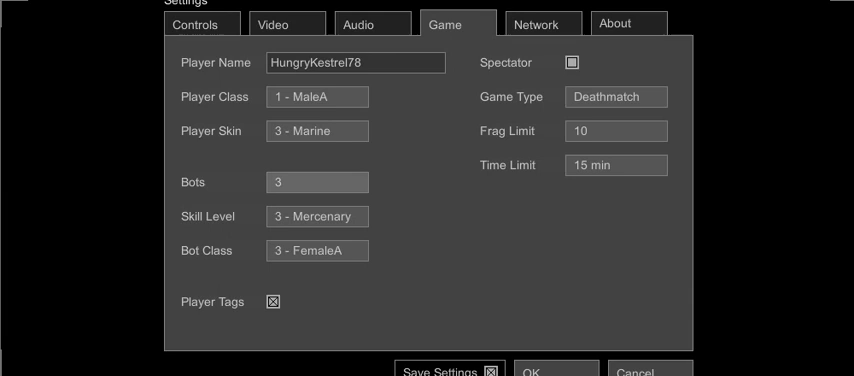
Step: Set Bots to 0, keeping Mercenary skill level and FemaleA bot class
click(316, 182)
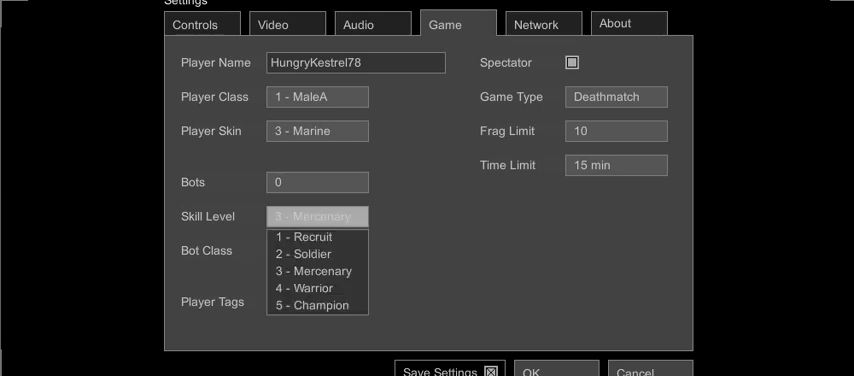
mouse_move(316, 236)
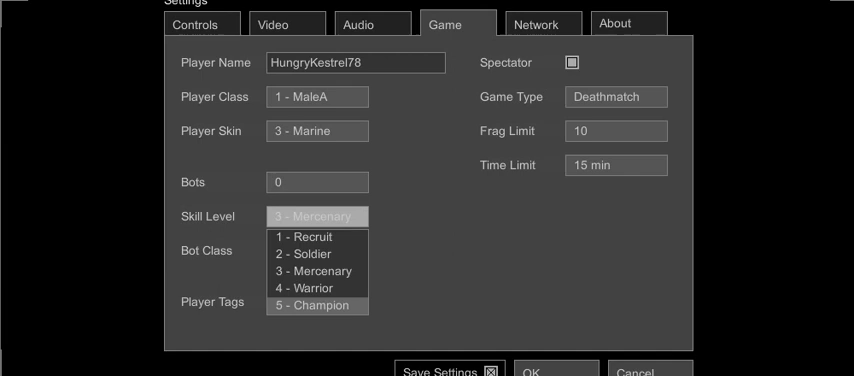
click(316, 270)
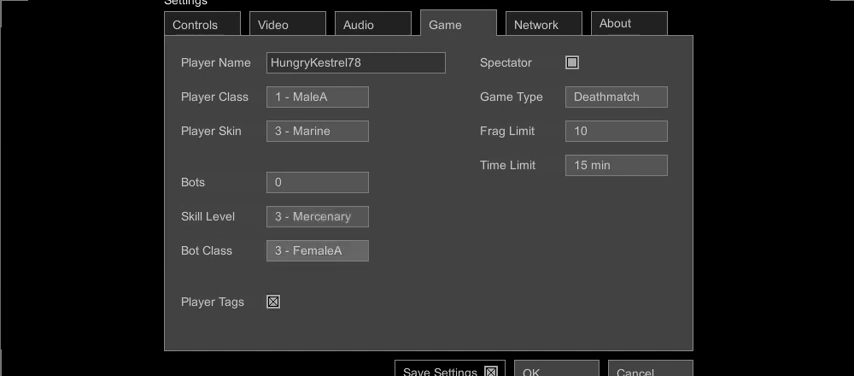
click(316, 250)
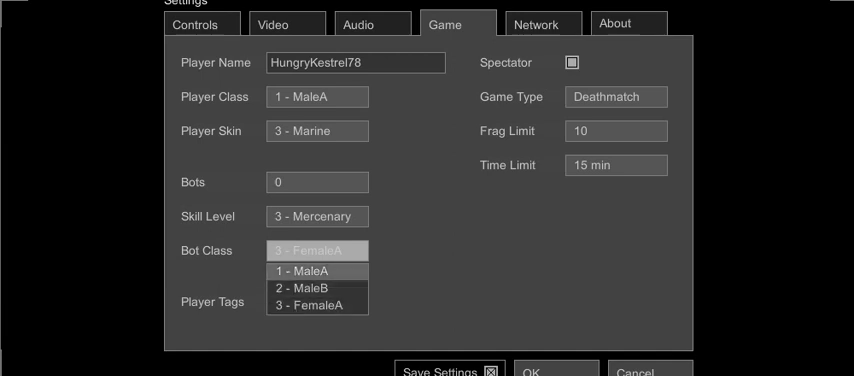
click(316, 304)
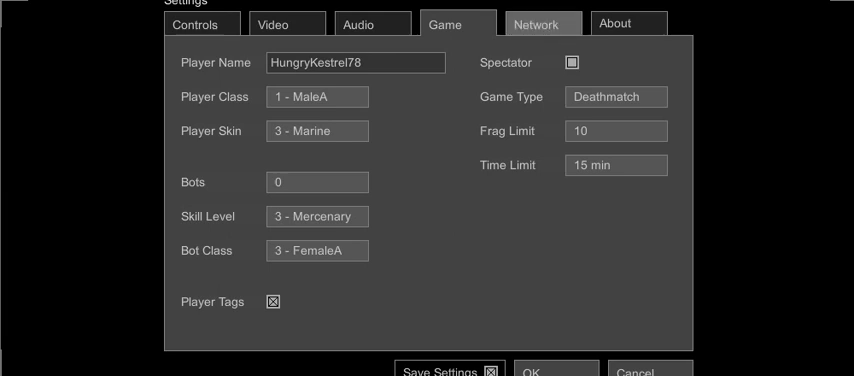
Step: Keep the game type as Deathmatch with a 15 min time limit
click(540, 24)
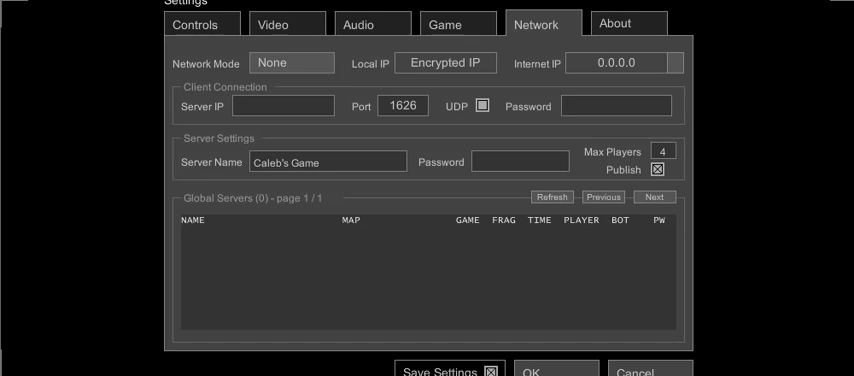
click(458, 24)
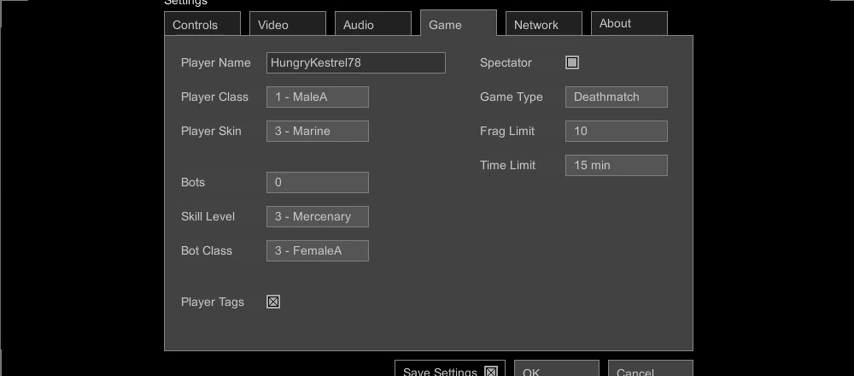
click(356, 62)
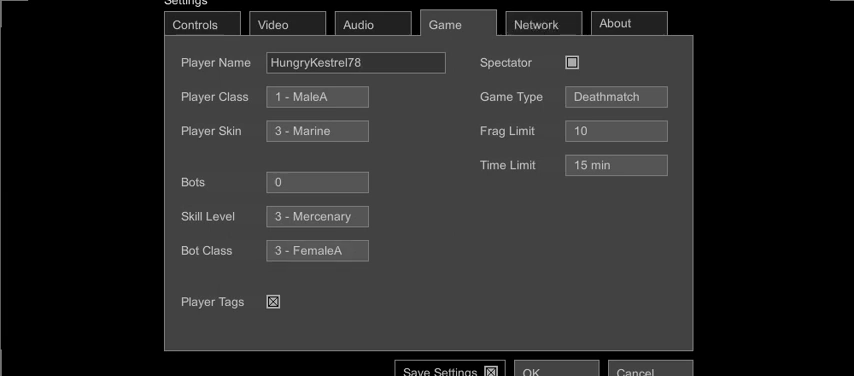
click(354, 62)
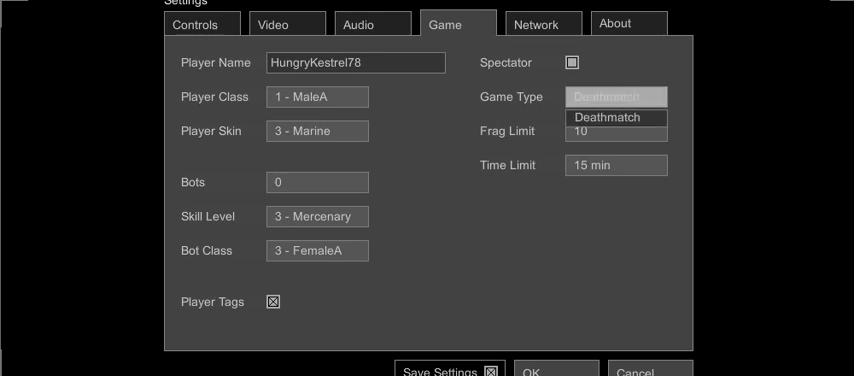
click(616, 132)
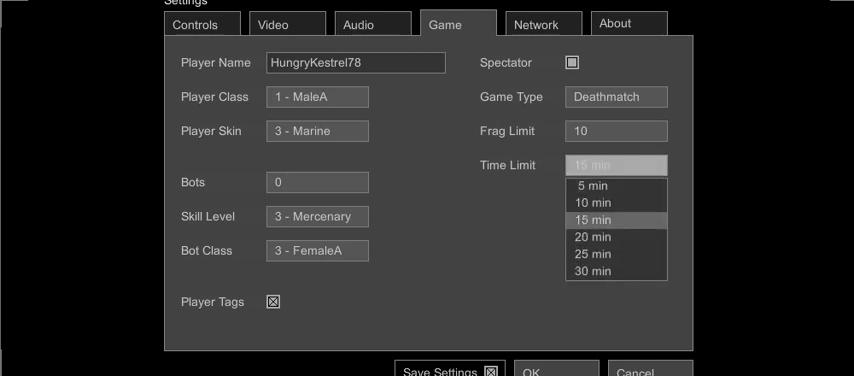
click(596, 220)
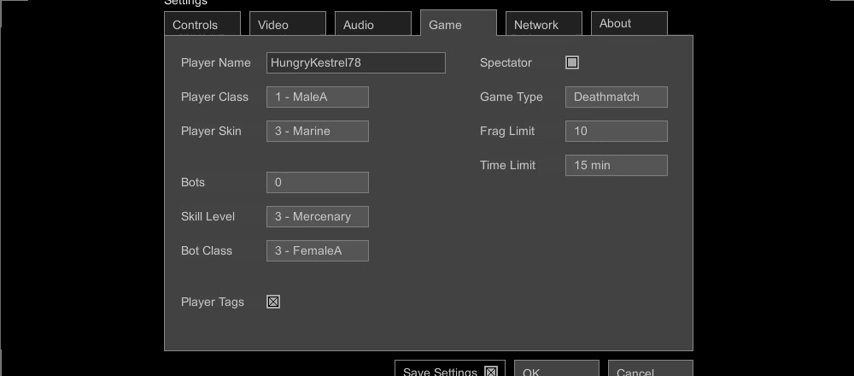
click(542, 24)
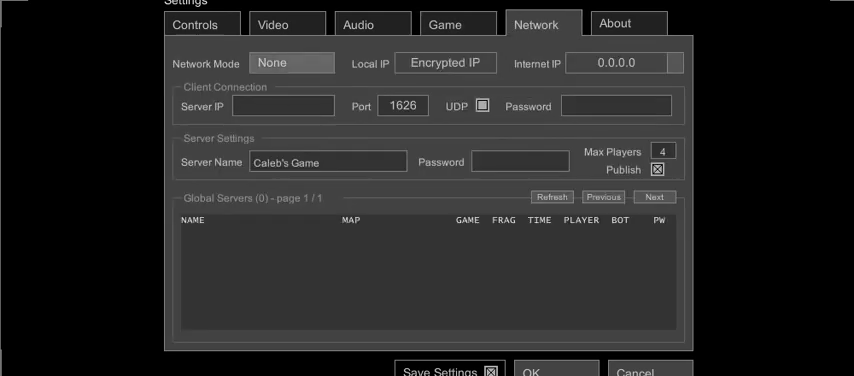
Step: Cycle the Network Mode through Client, Server and LAN Client
click(292, 62)
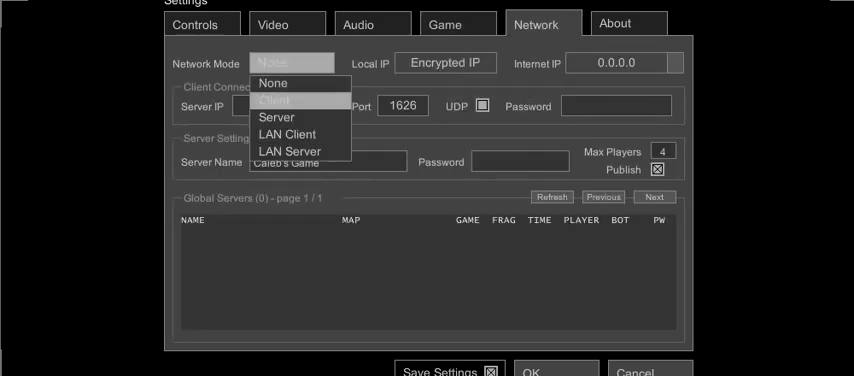
click(290, 98)
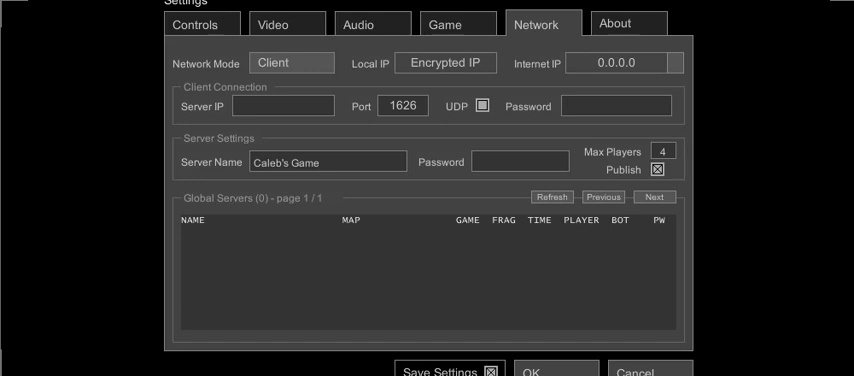
click(292, 62)
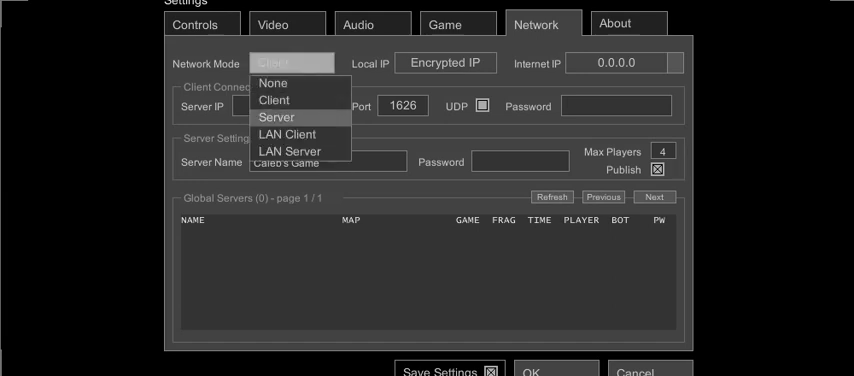
click(292, 98)
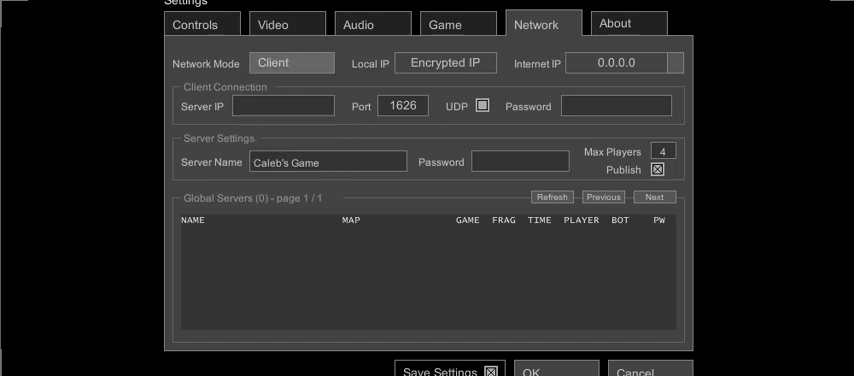
click(292, 62)
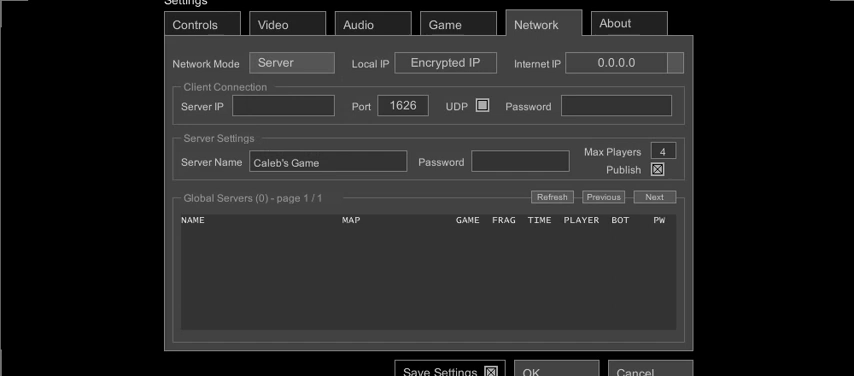
click(292, 62)
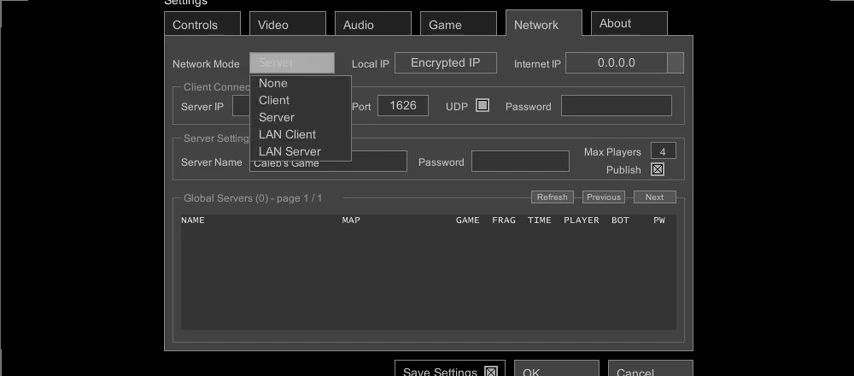
click(286, 132)
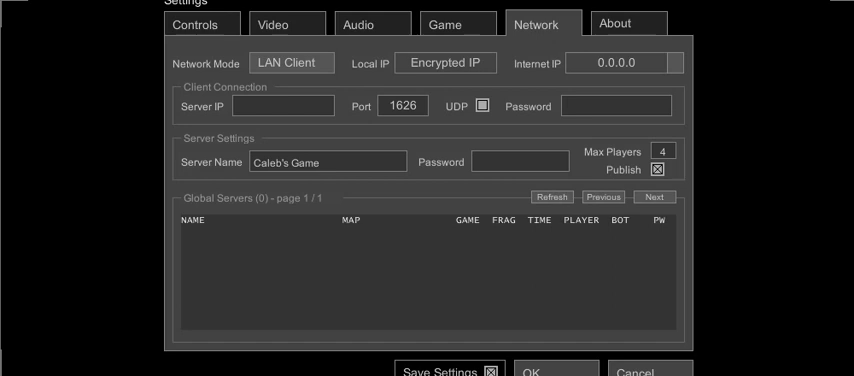
Step: Try LAN Server and Client, then leave the Network Mode on Server
click(290, 62)
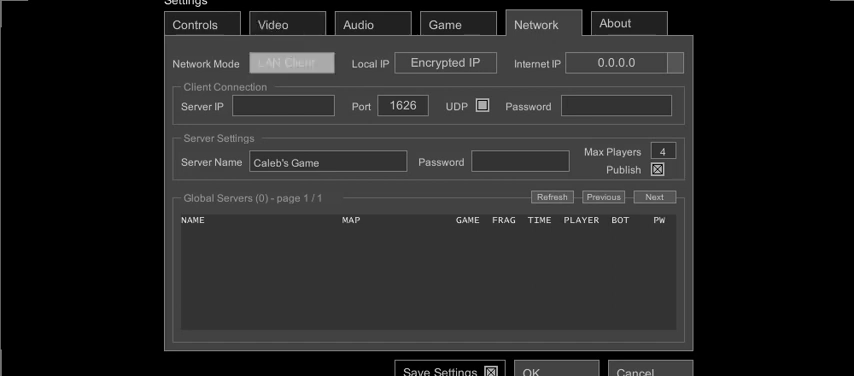
click(292, 62)
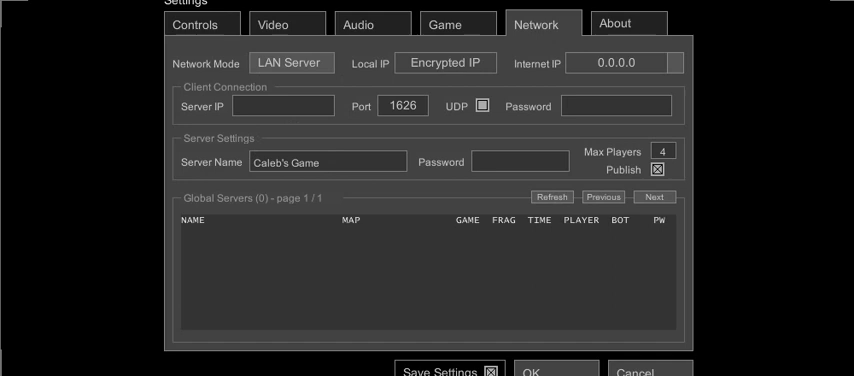
click(292, 62)
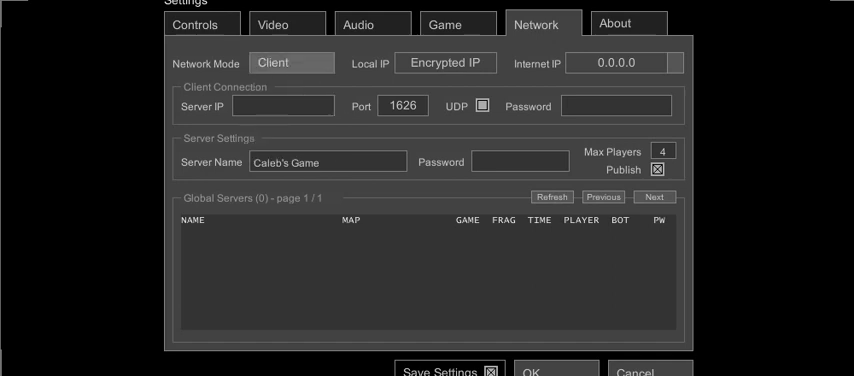
click(292, 62)
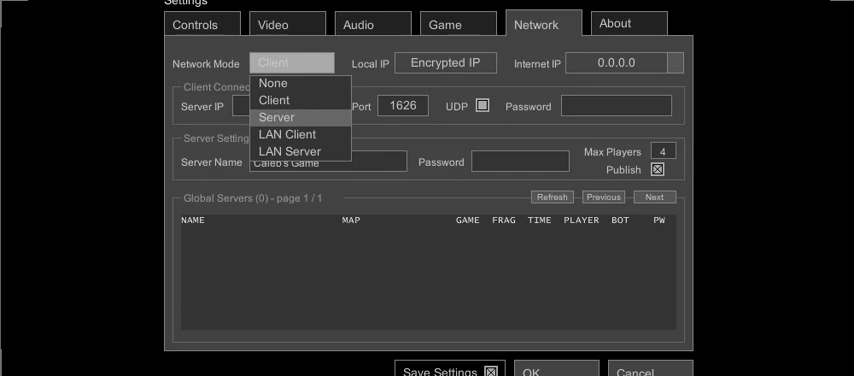
click(288, 116)
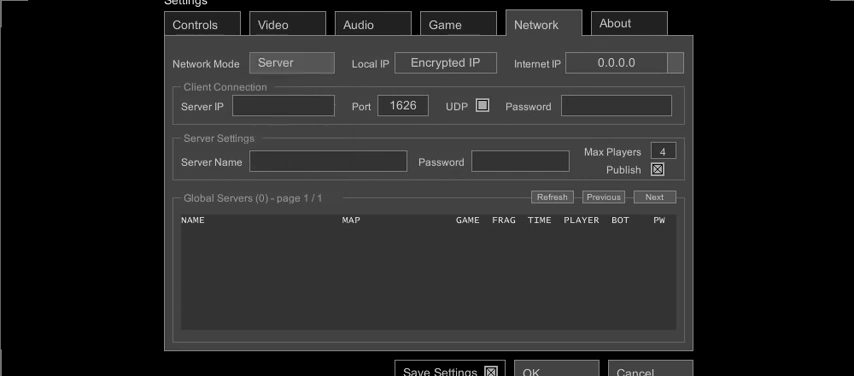
Step: Name the hosted server HungryKestrel78, matching the player name
text(Hun)
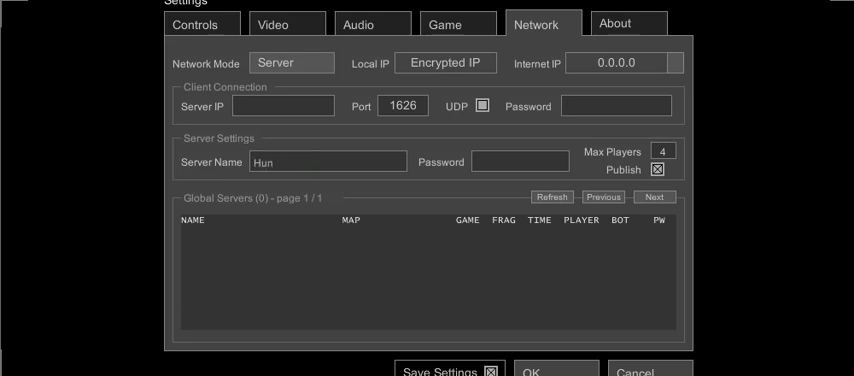
text(g)
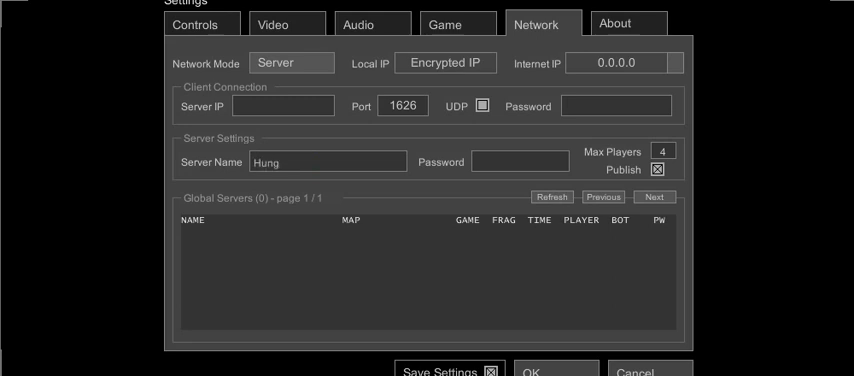
click(300, 160)
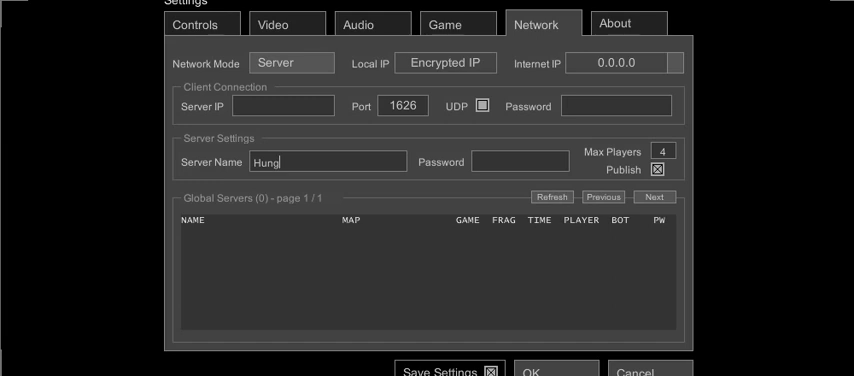
text(ryKestrel7)
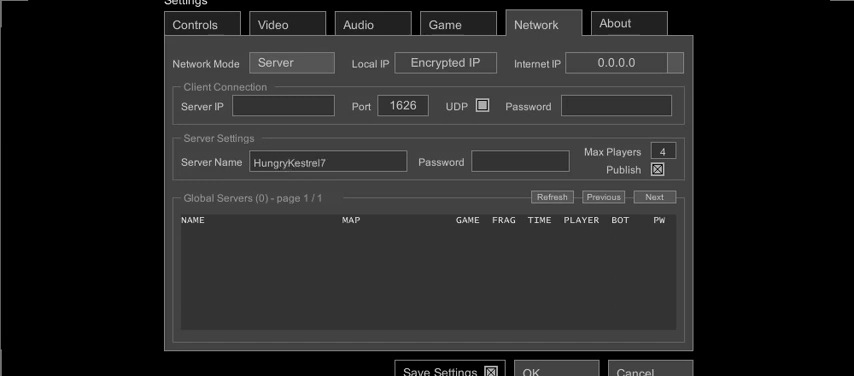
text(8)
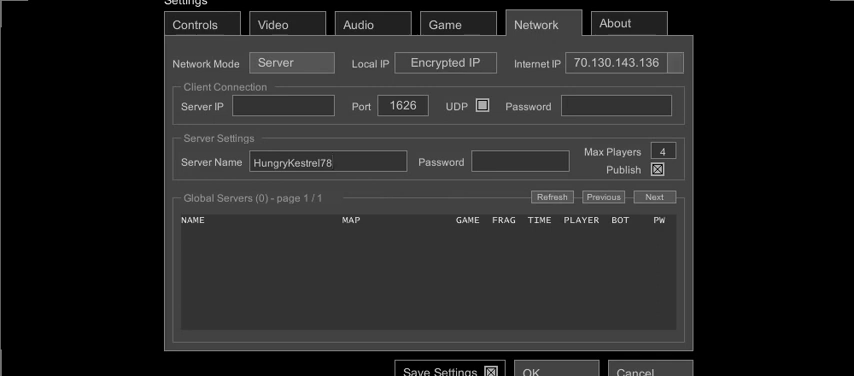
click(330, 160)
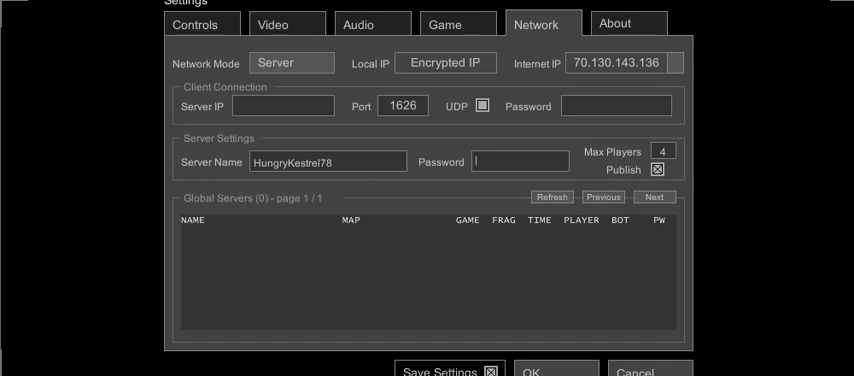
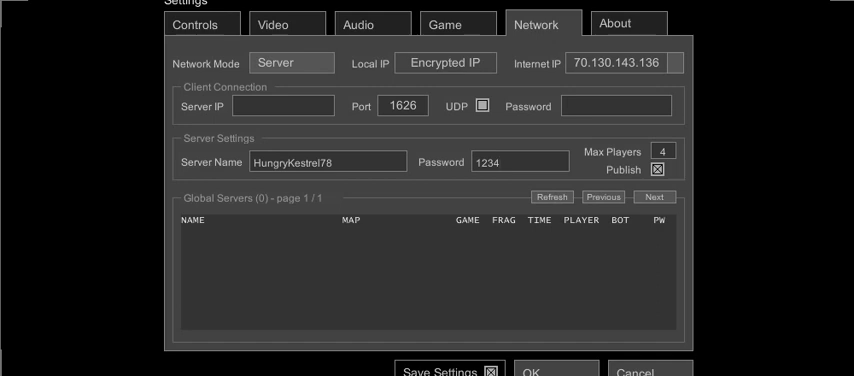
triple_click(520, 160)
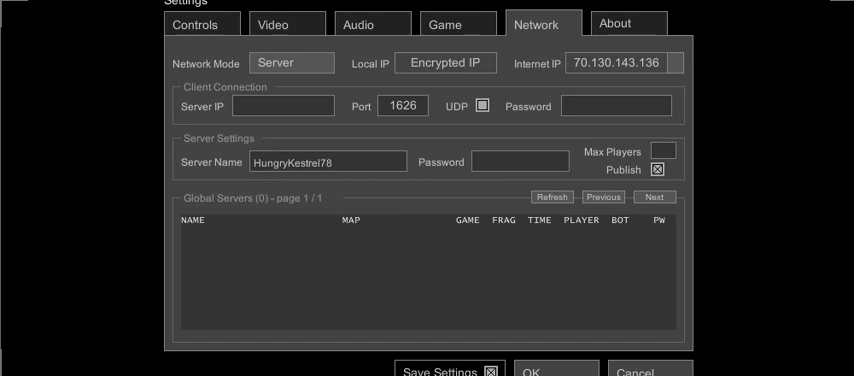
click(672, 152)
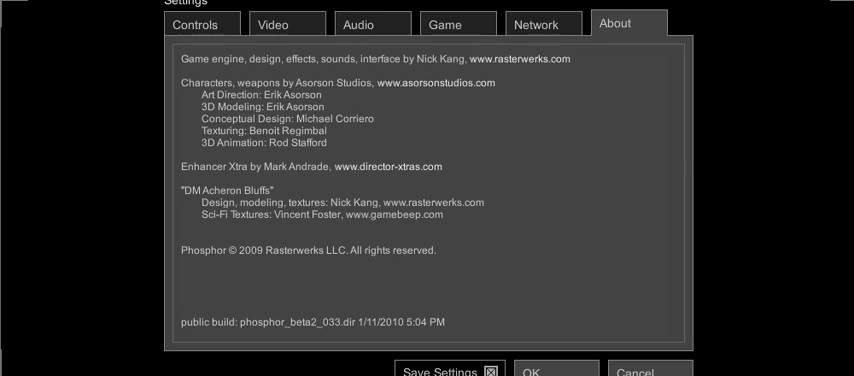
Step: Select the asorstudios website address in the About page credits
double_click(436, 84)
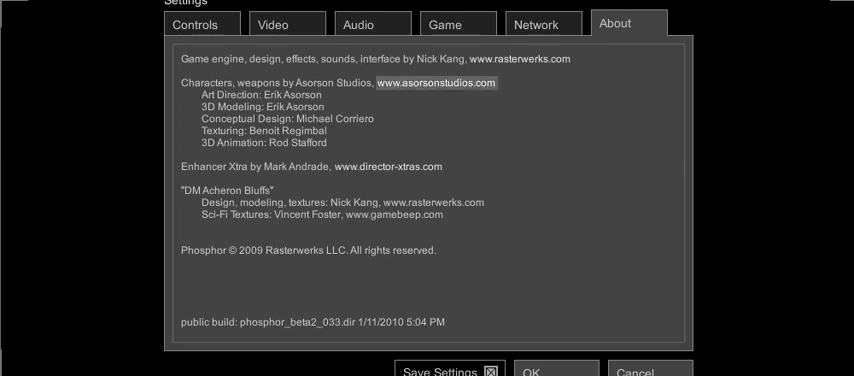